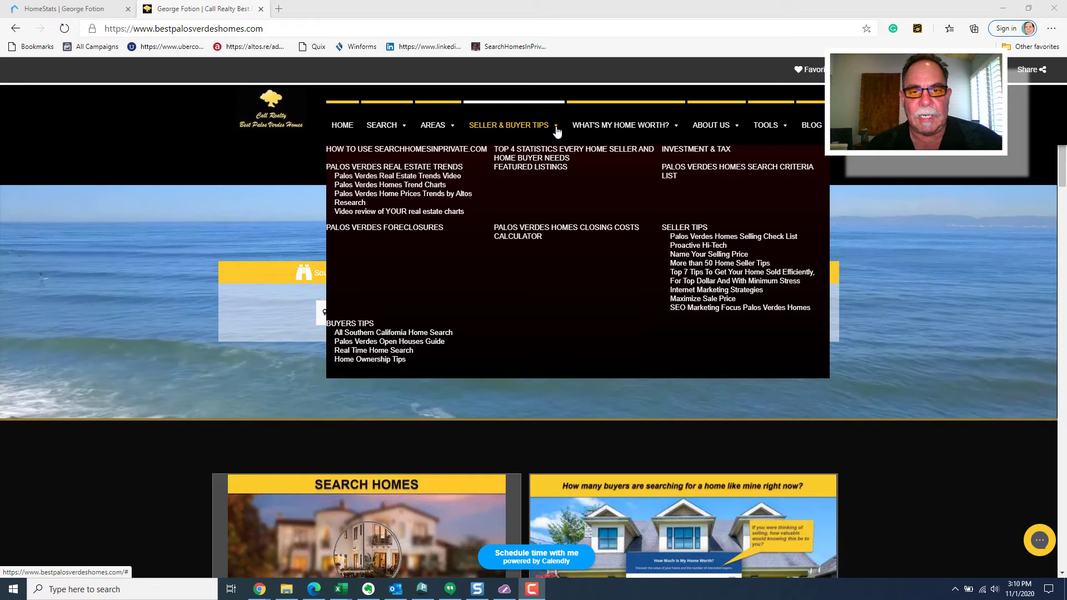
{"action": "mouse_move", "coordinate": [553, 132]}
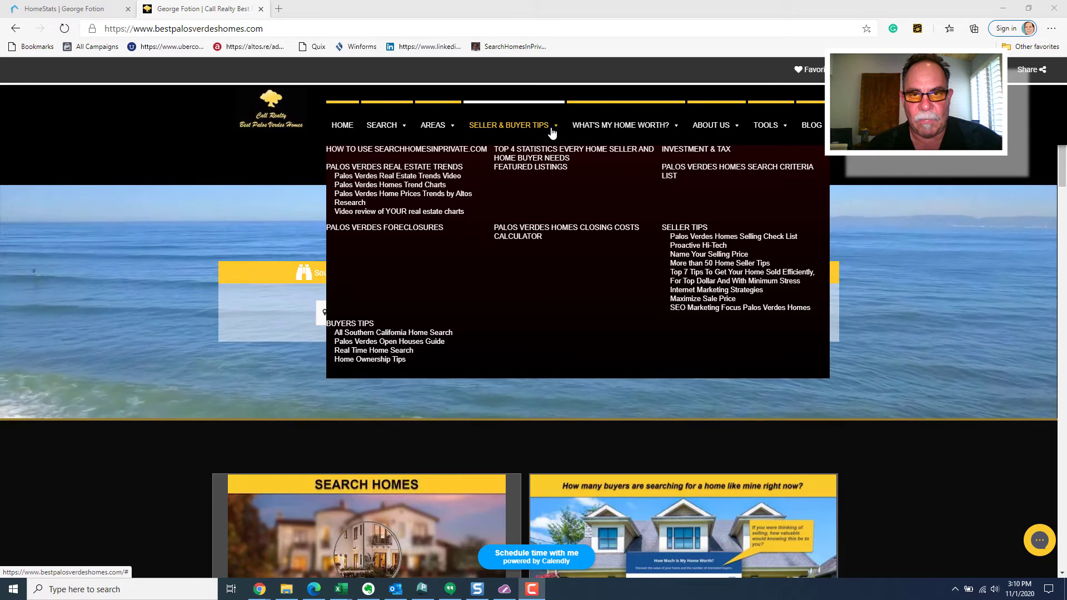
{"action": "mouse_move", "coordinate": [399, 175]}
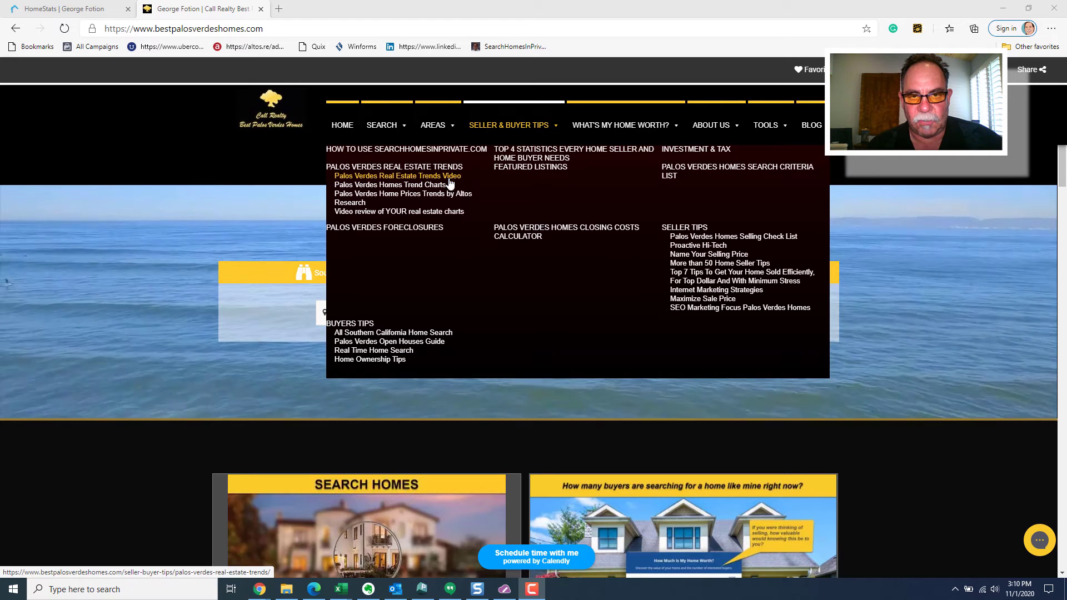
Choose 'Palos Verdes Real Estate Trends Video' from the Seller & Buyer Tips menu.
{"action": "left_click", "coordinate": [395, 176]}
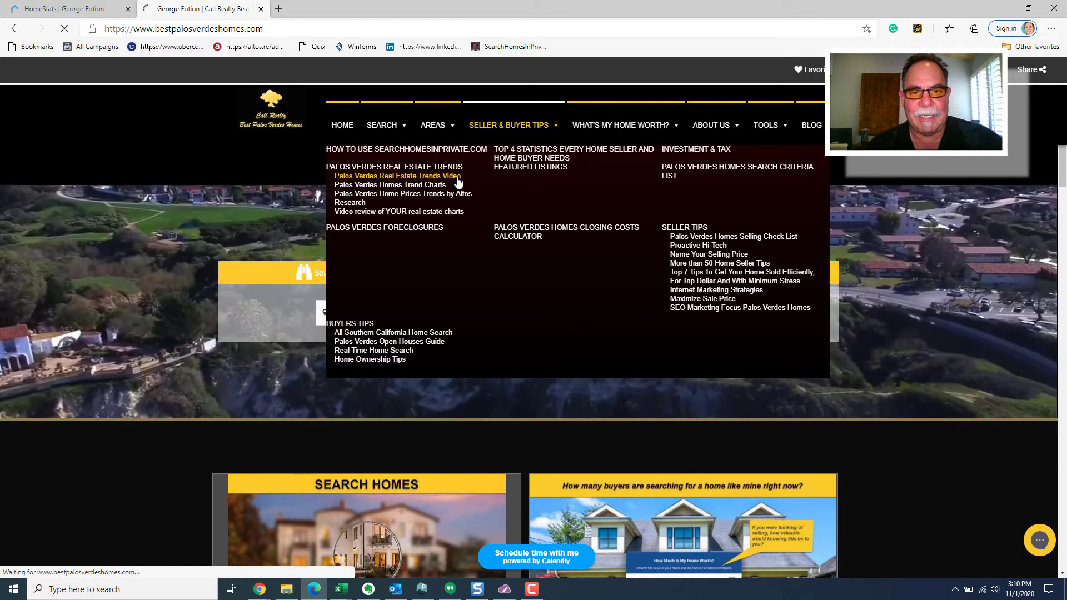
Load the trends video page and bring the Demand:Supply Ratio bar chart into view.
{"action": "left_click", "coordinate": [396, 176]}
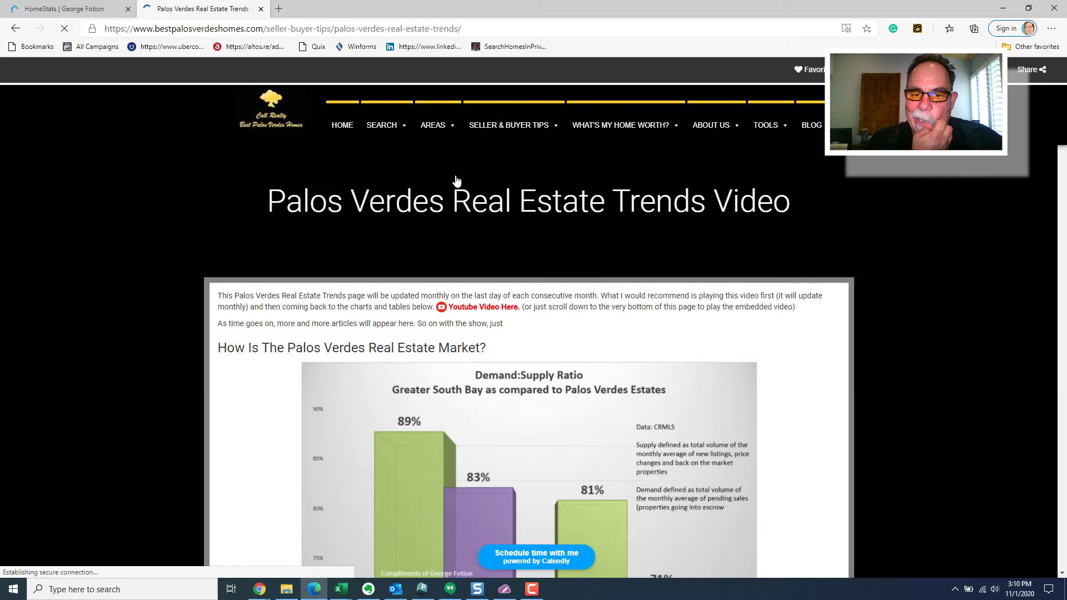
{"action": "scroll", "scroll_direction": "down", "scroll_amount": 3}
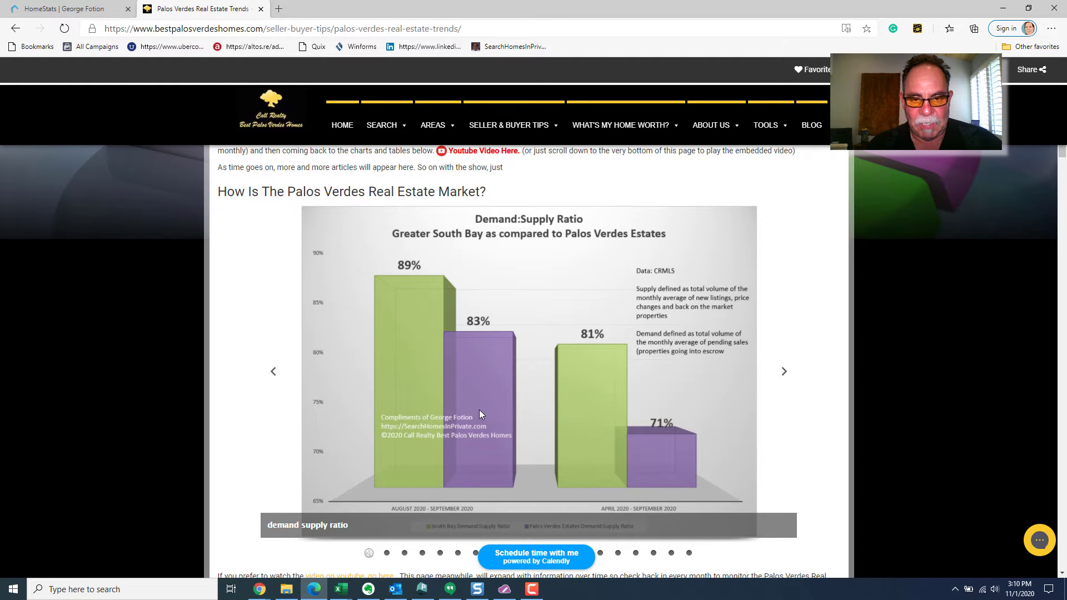
{"action": "mouse_move", "coordinate": [627, 439]}
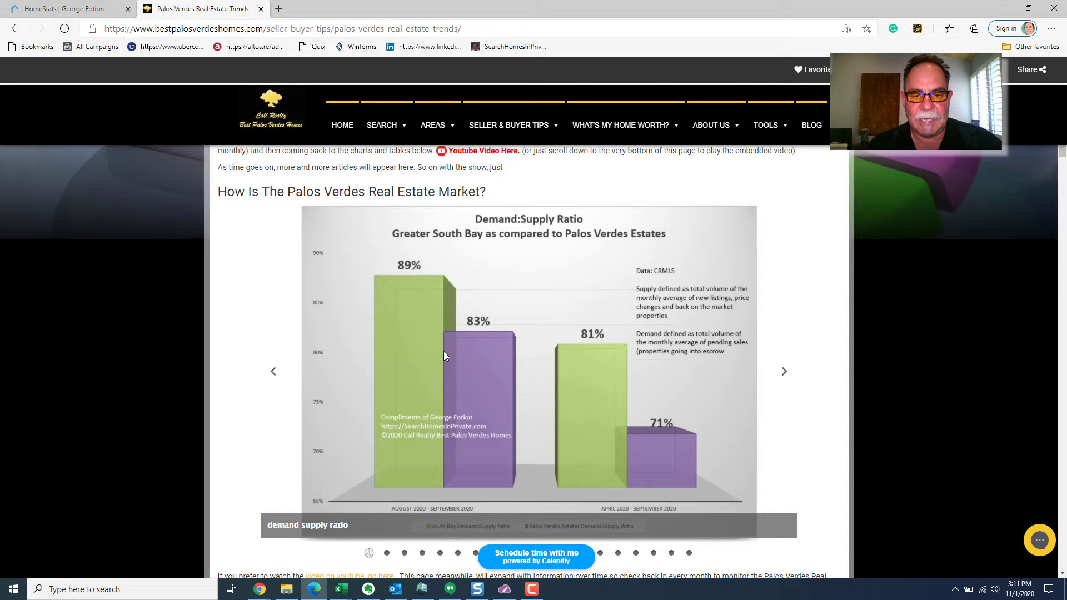
{"action": "mouse_move", "coordinate": [653, 426]}
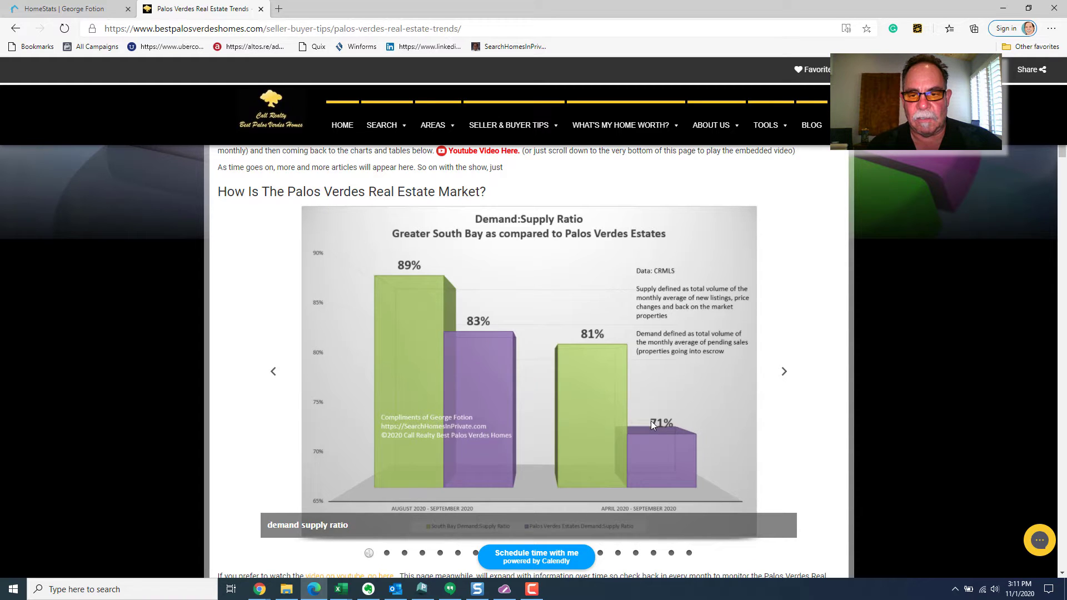
{"action": "mouse_move", "coordinate": [663, 425]}
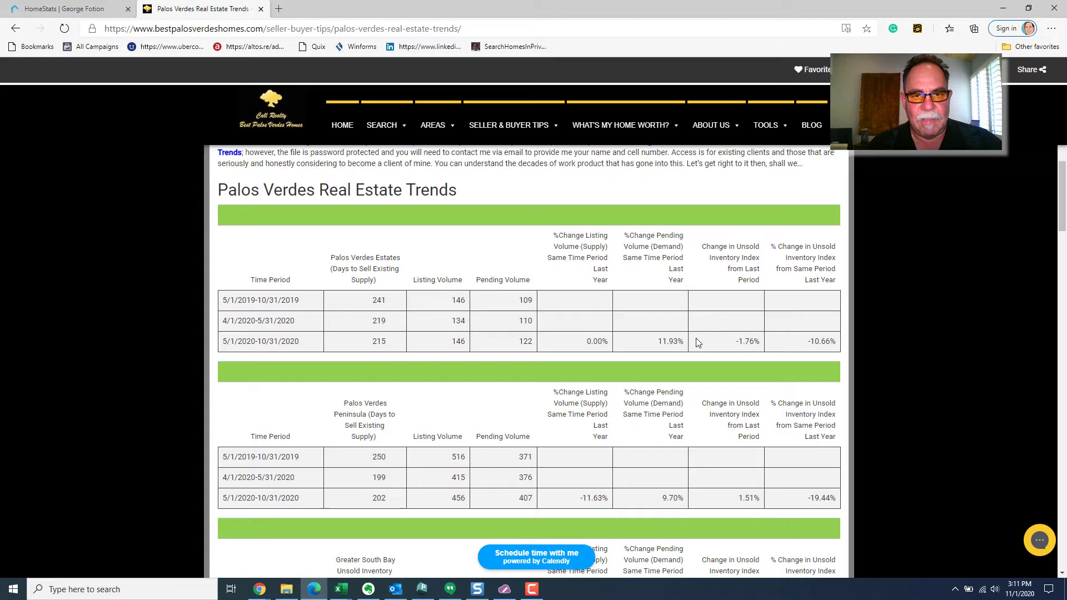
{"action": "mouse_move", "coordinate": [660, 366]}
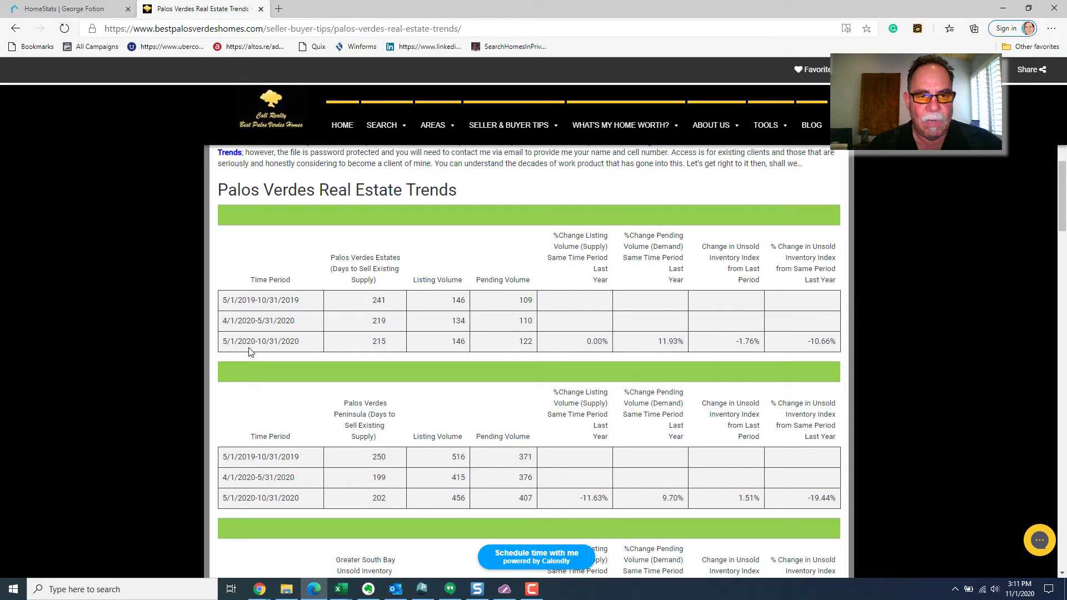
{"action": "mouse_move", "coordinate": [298, 351]}
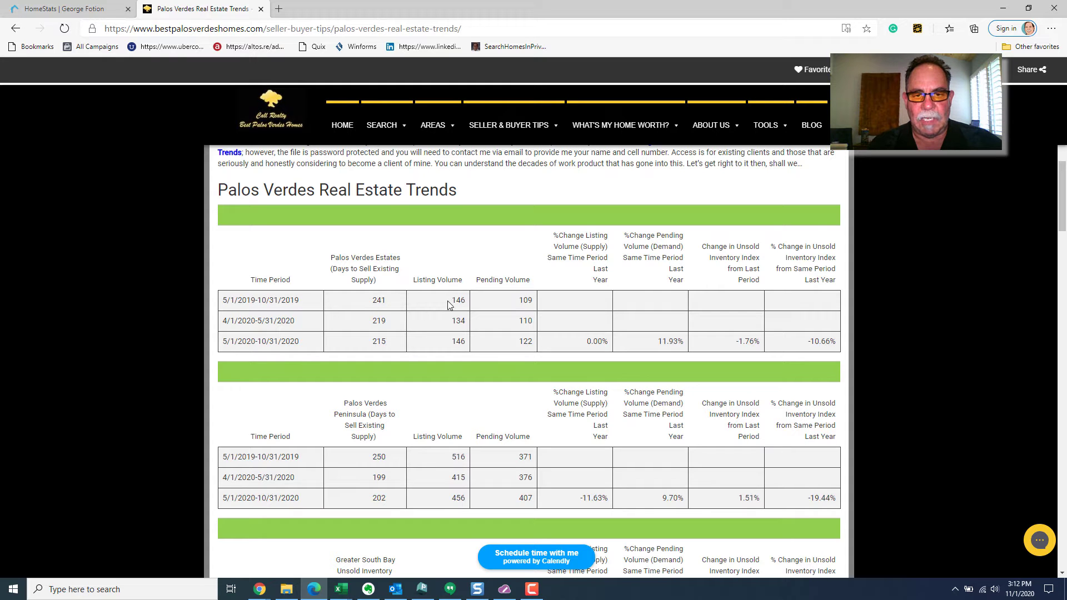
{"action": "mouse_move", "coordinate": [452, 331]}
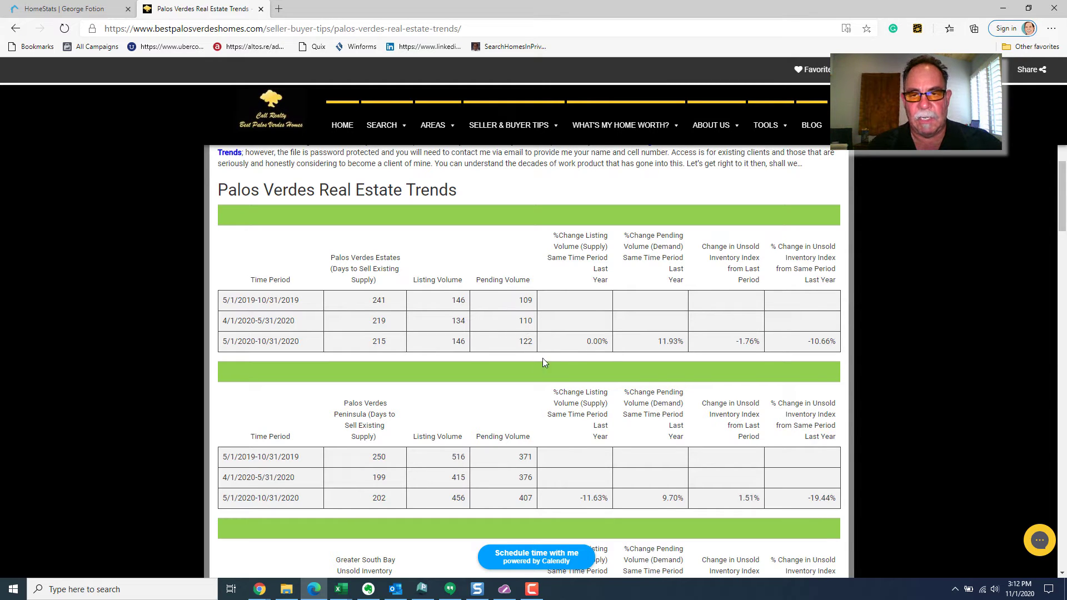
Scroll past the slideshow to the Palos Verdes Estates and Peninsula trend tables.
{"action": "scroll", "scroll_direction": "down", "scroll_amount": 3}
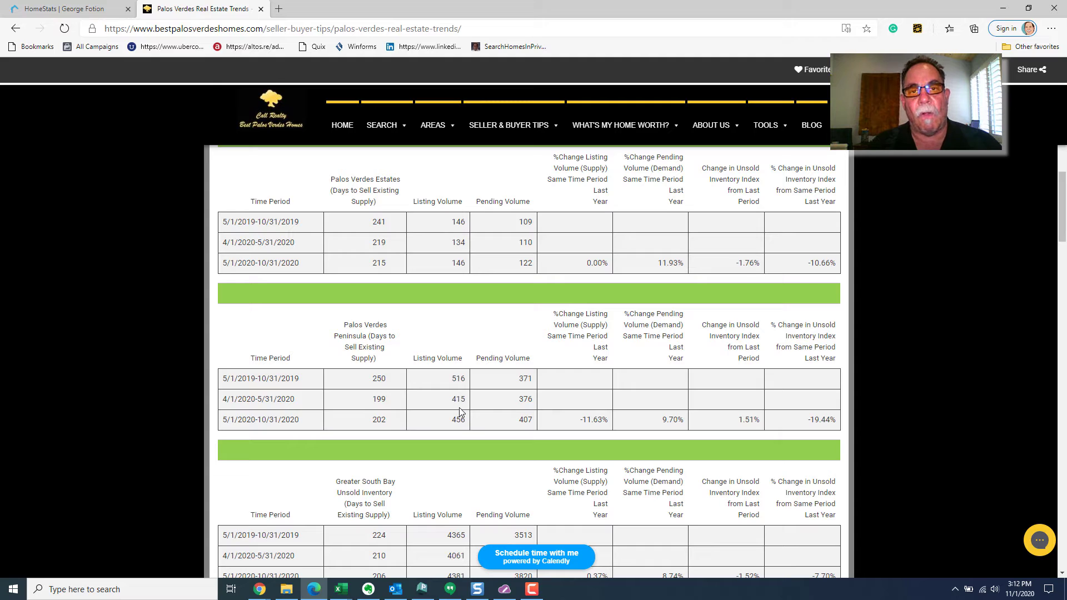
{"action": "mouse_move", "coordinate": [481, 398]}
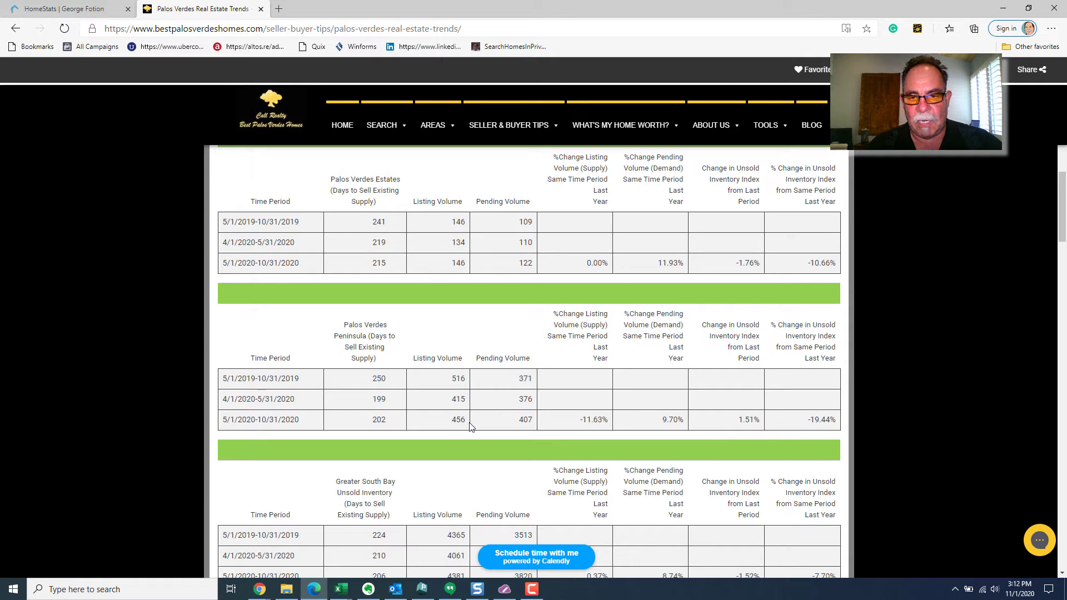
{"action": "mouse_move", "coordinate": [594, 445]}
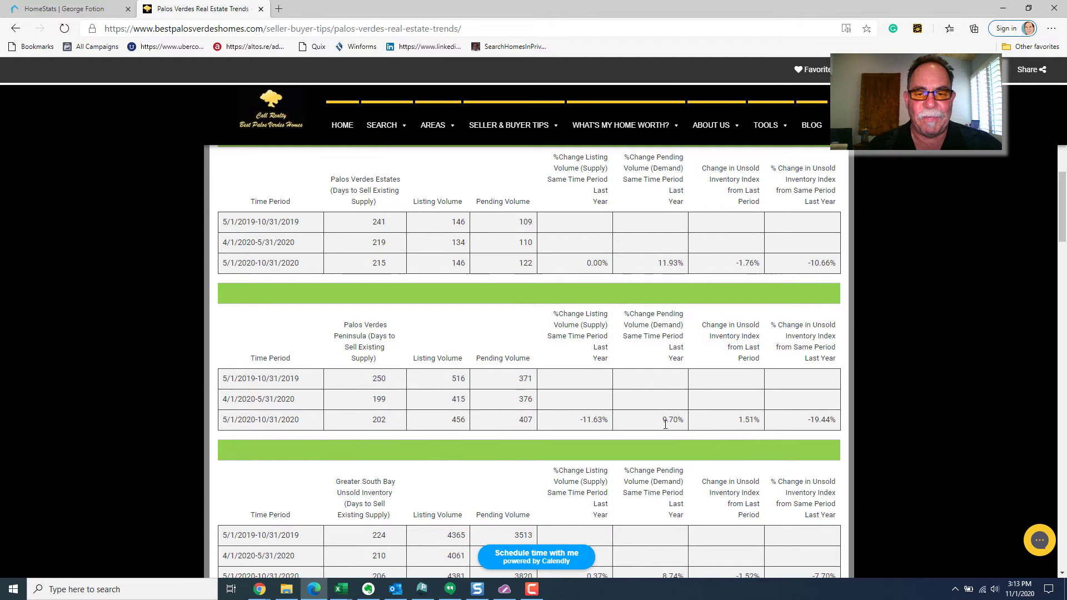
Scroll to show the Palos Verdes Peninsula and Greater South Bay tables fully.
{"action": "scroll", "scroll_direction": "down", "scroll_amount": 3}
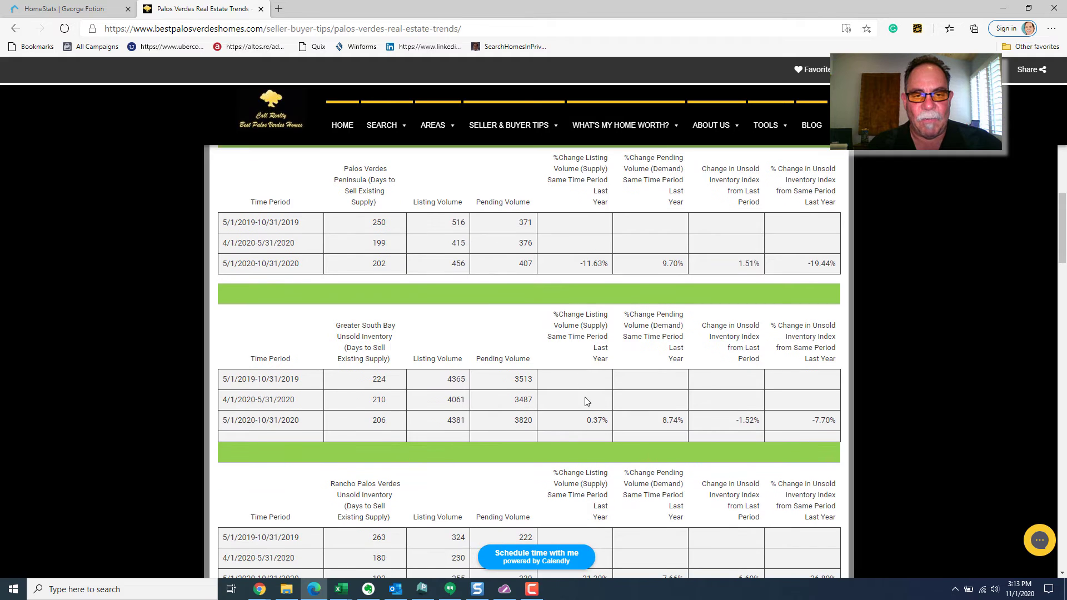
Scroll through the Rancho Palos Verdes, Rolling Hills Estates and Rolling Hills tables to their end.
{"action": "scroll", "scroll_direction": "down", "scroll_amount": 3}
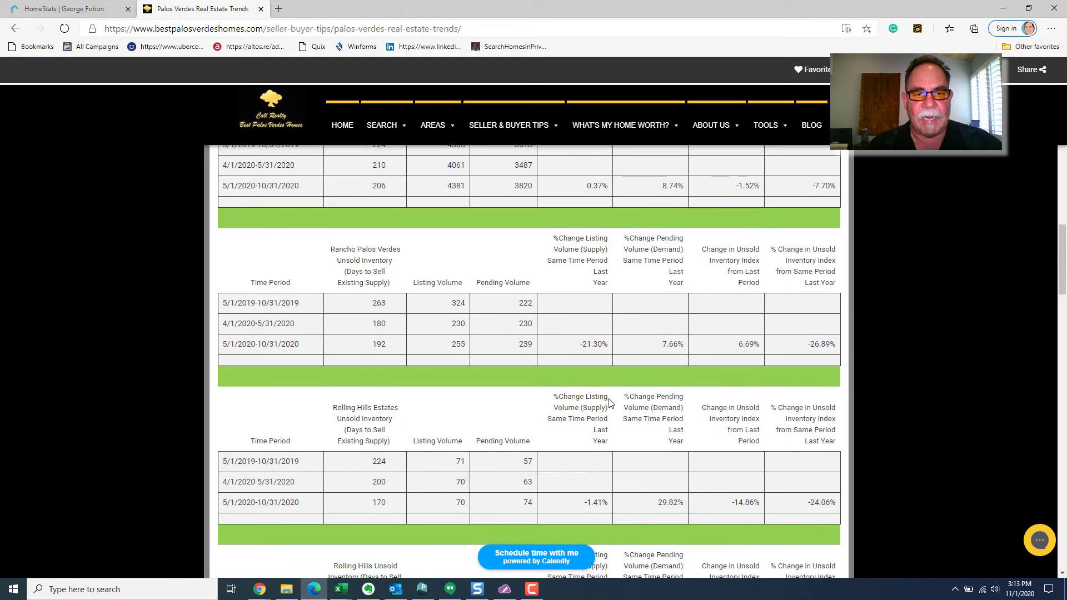
{"action": "scroll", "scroll_direction": "down", "scroll_amount": 3}
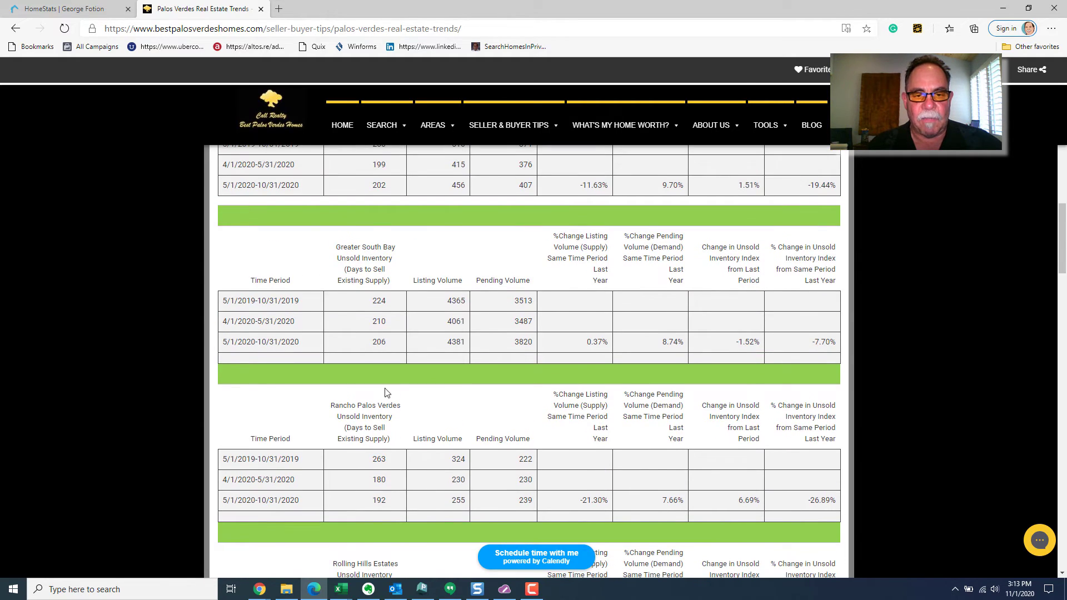
{"action": "scroll", "scroll_direction": "down", "scroll_amount": 3}
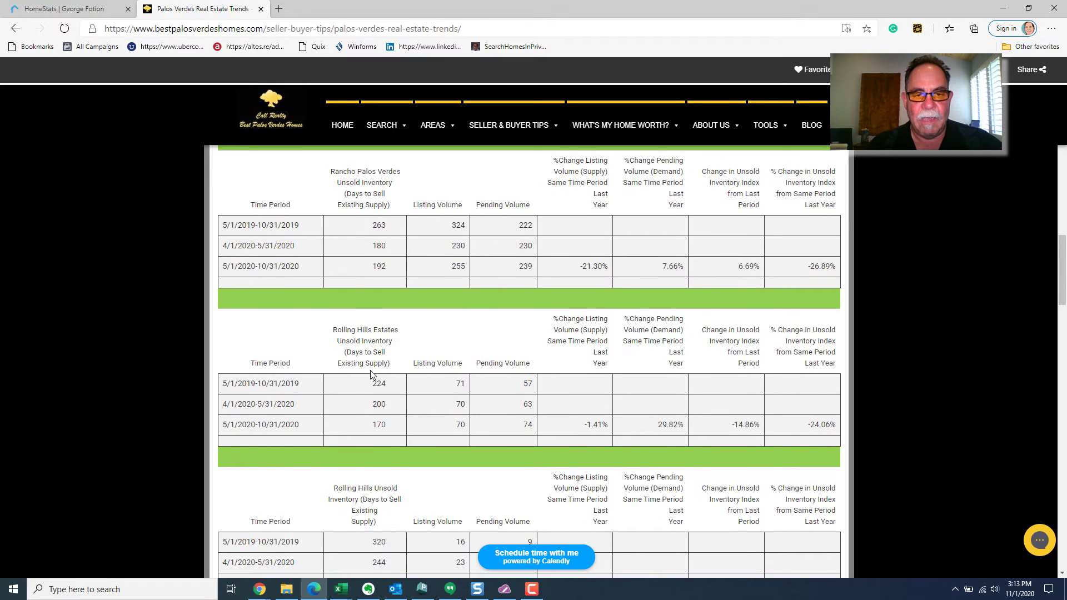
{"action": "scroll", "scroll_direction": "down", "scroll_amount": 3}
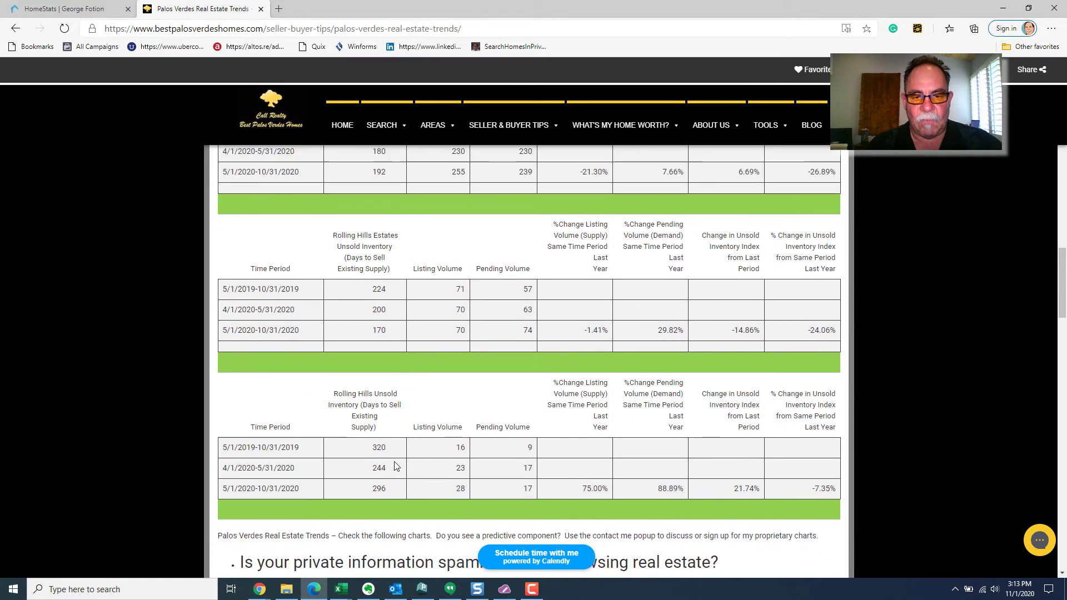
{"action": "scroll", "scroll_direction": "down", "scroll_amount": 3}
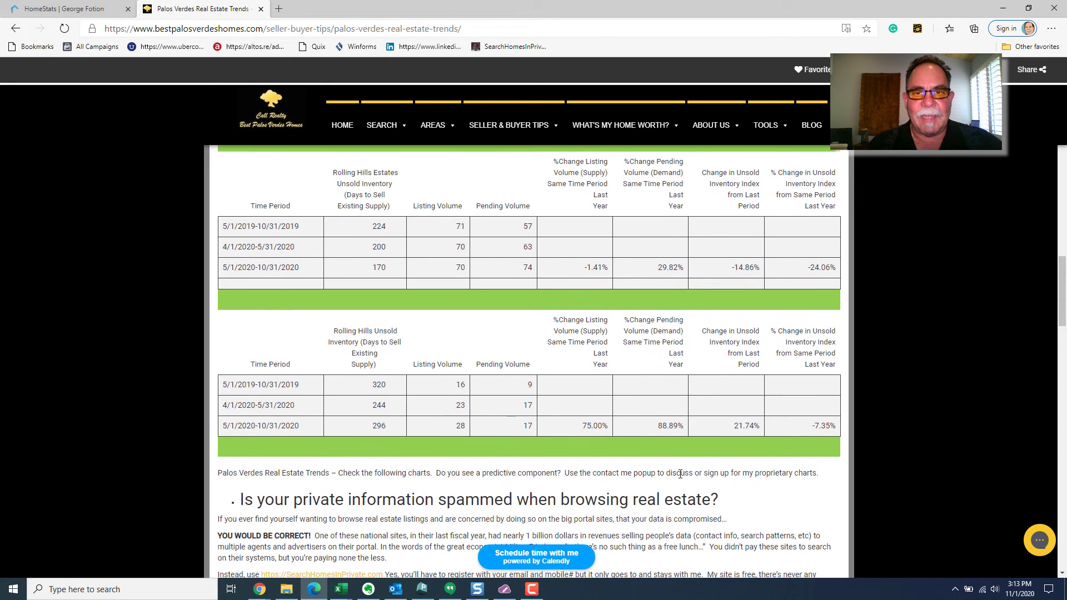
Scroll to the private-information article with Search Homes images and the office map.
{"action": "scroll", "scroll_direction": "down", "scroll_amount": 3}
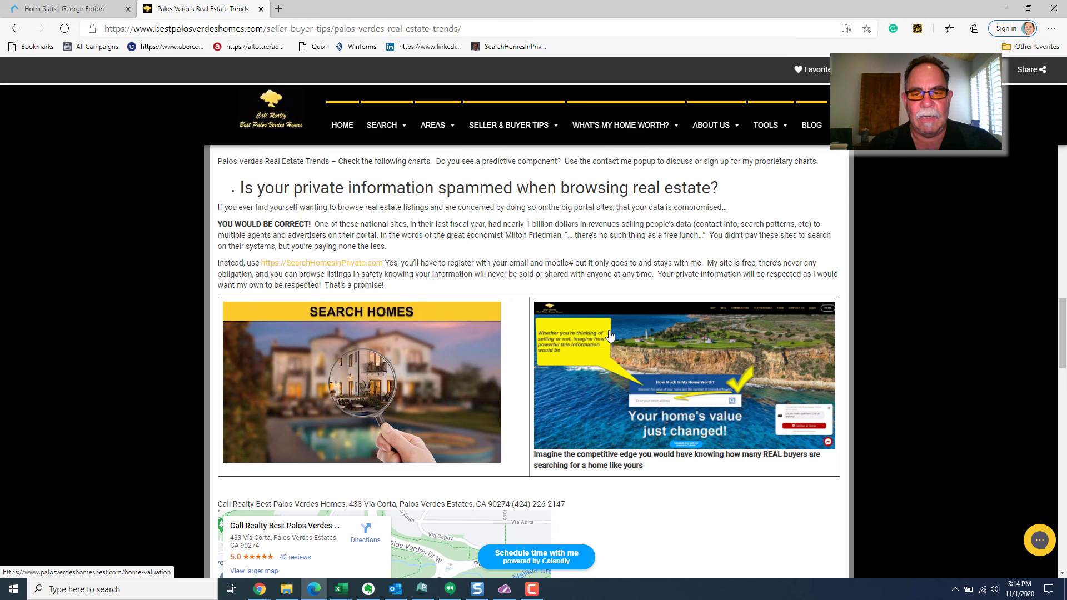
{"action": "mouse_move", "coordinate": [521, 378]}
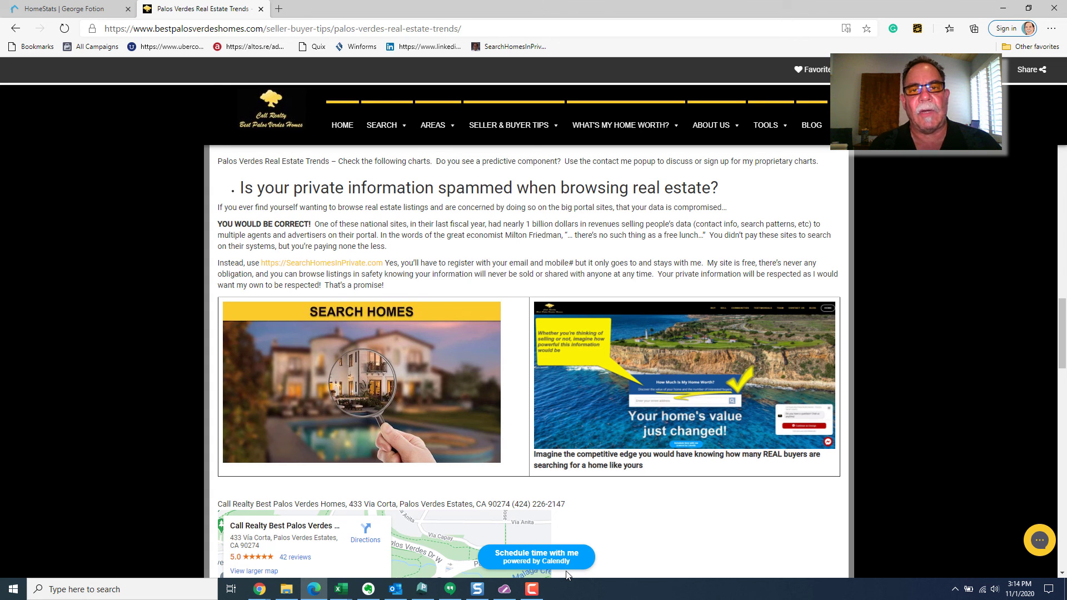
Scroll back to the Palos Verdes Estates, Peninsula and Greater South Bay tables.
{"action": "scroll", "scroll_direction": "down", "scroll_amount": 3}
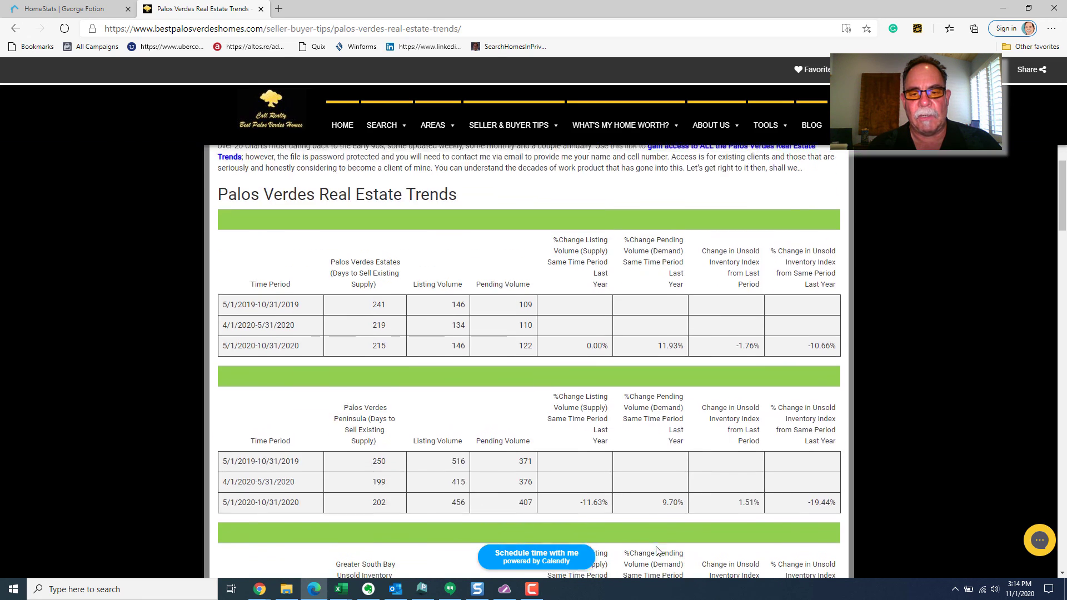
{"action": "scroll", "scroll_direction": "down", "scroll_amount": 3}
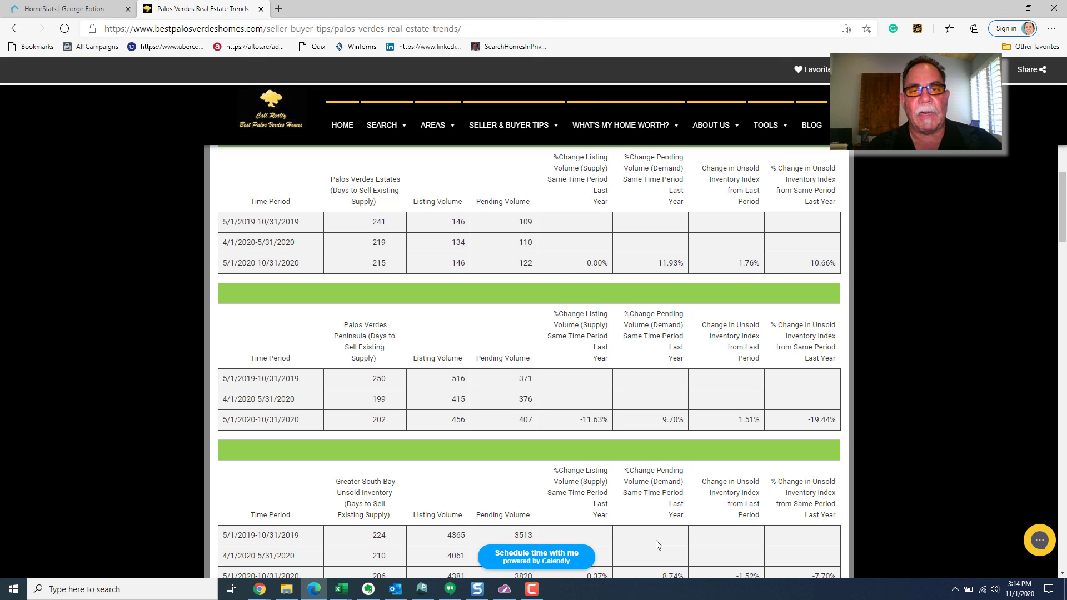
{"action": "mouse_move", "coordinate": [878, 456]}
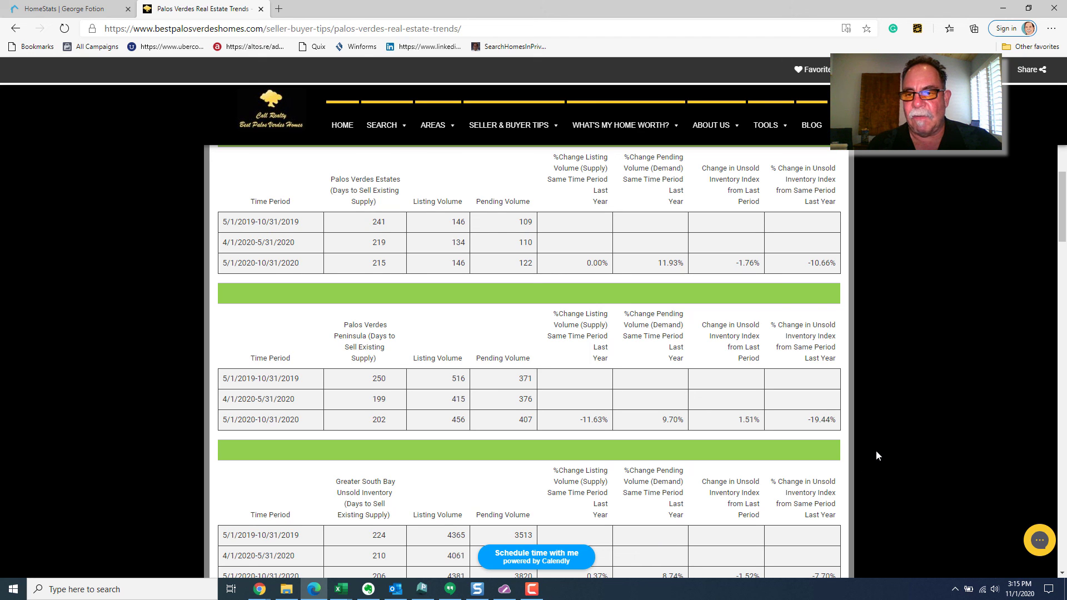